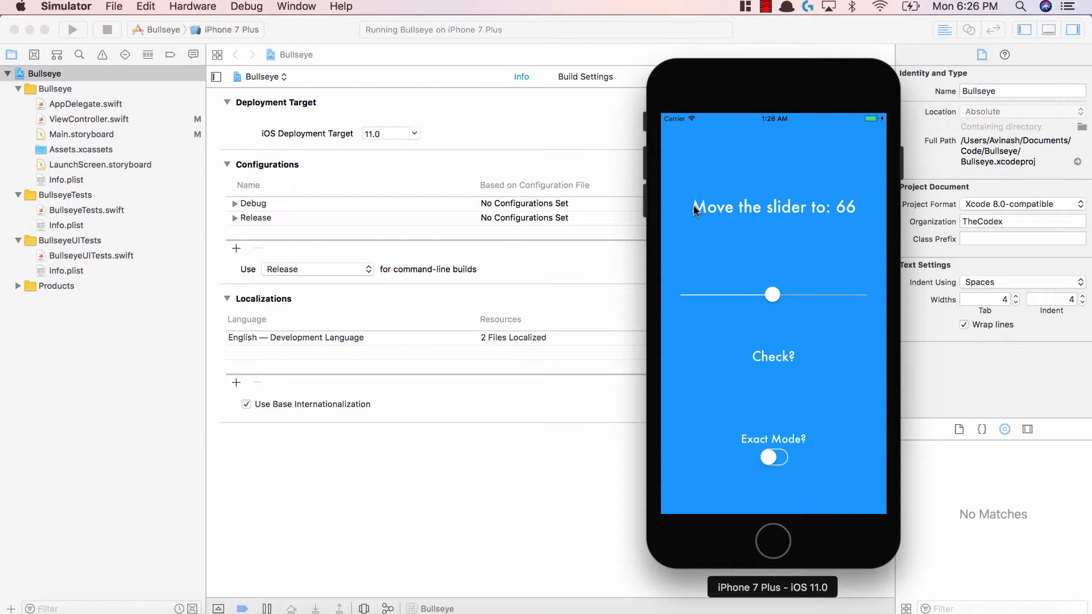
pyautogui.moveTo(760, 129)
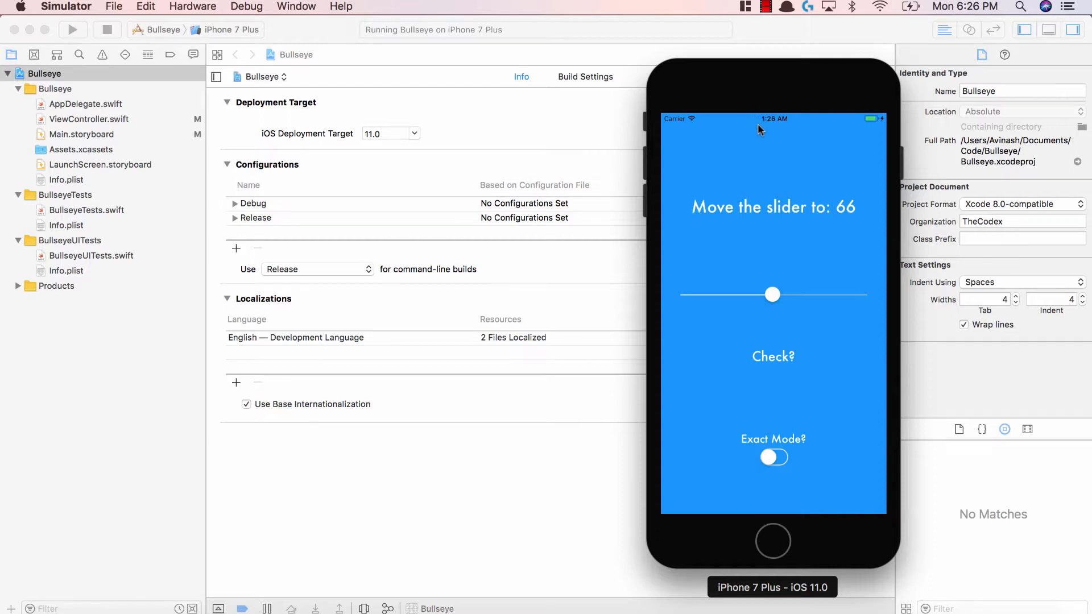
pyautogui.moveTo(833, 245)
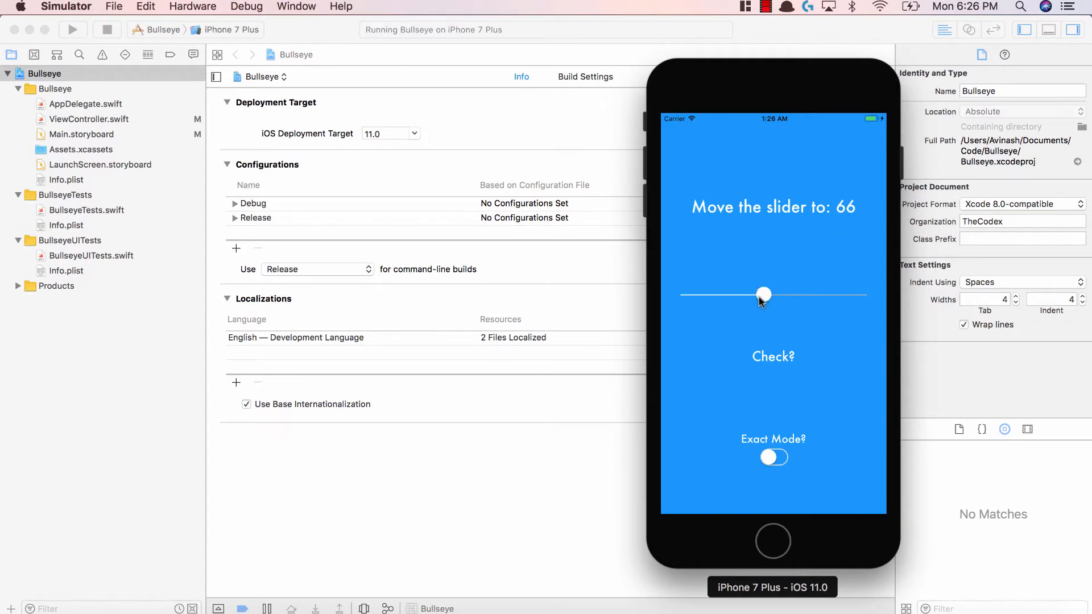
# Step: Drag the slider toward 66 and check the guess, getting the "Whoops! You missed!" message
pyautogui.moveTo(764, 295); pyautogui.dragTo(812, 294)
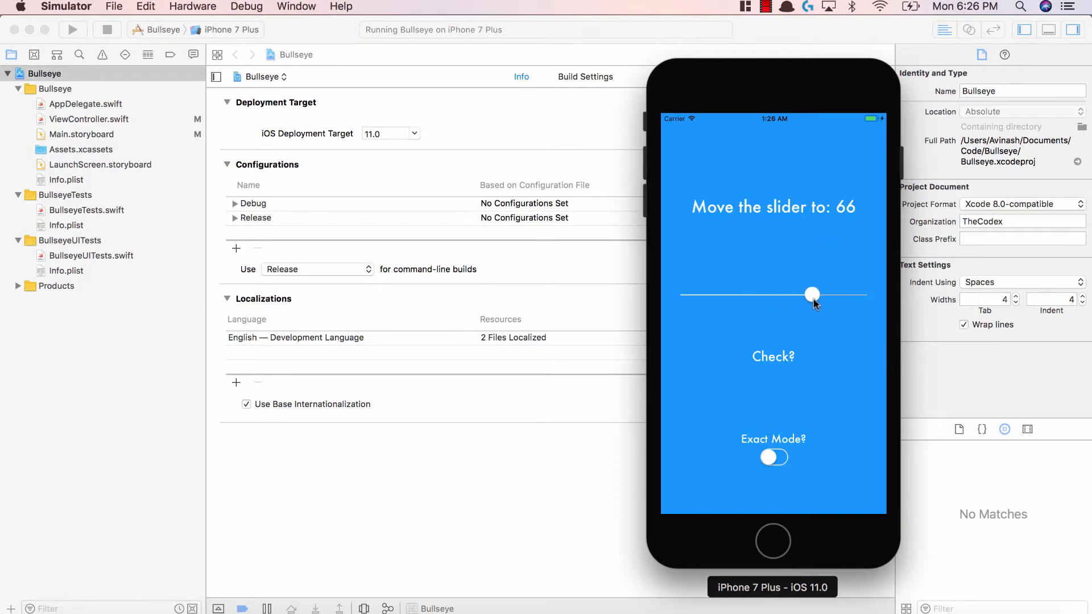
pyautogui.click(772, 356)
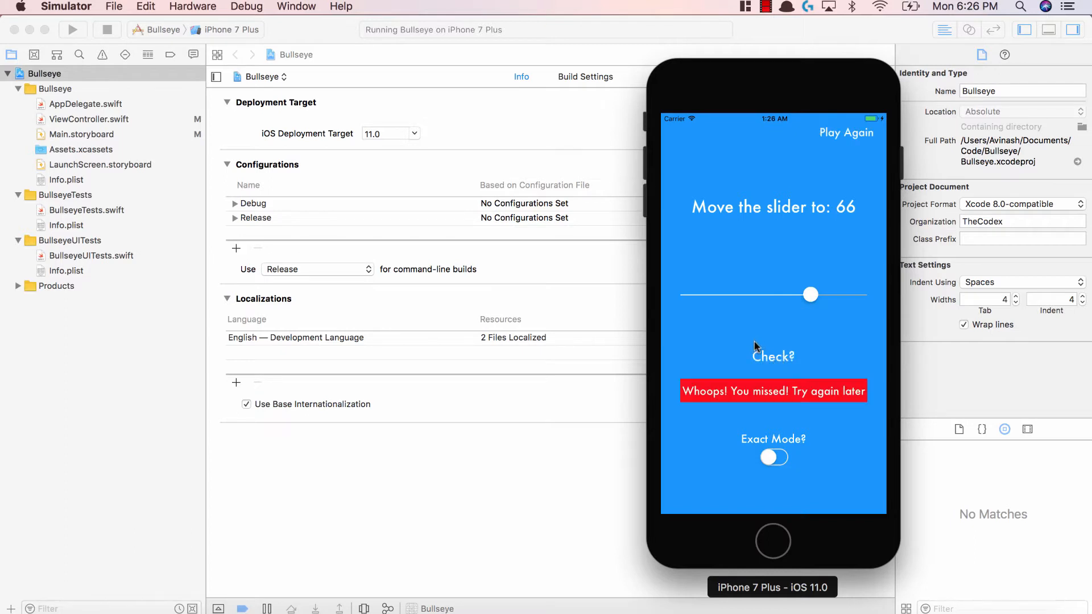
pyautogui.moveTo(690, 365)
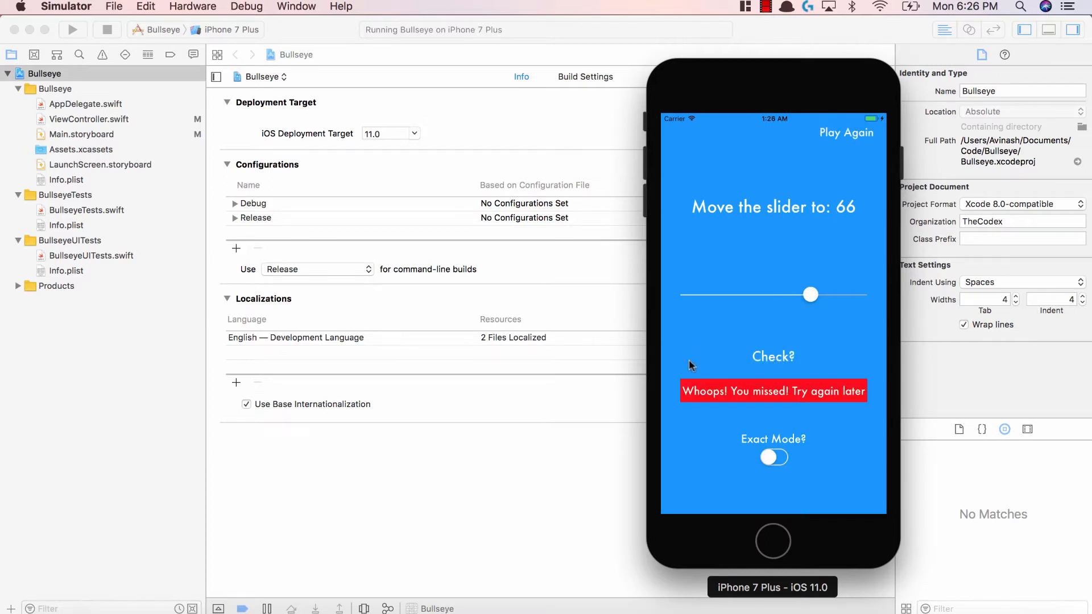
pyautogui.moveTo(817, 448)
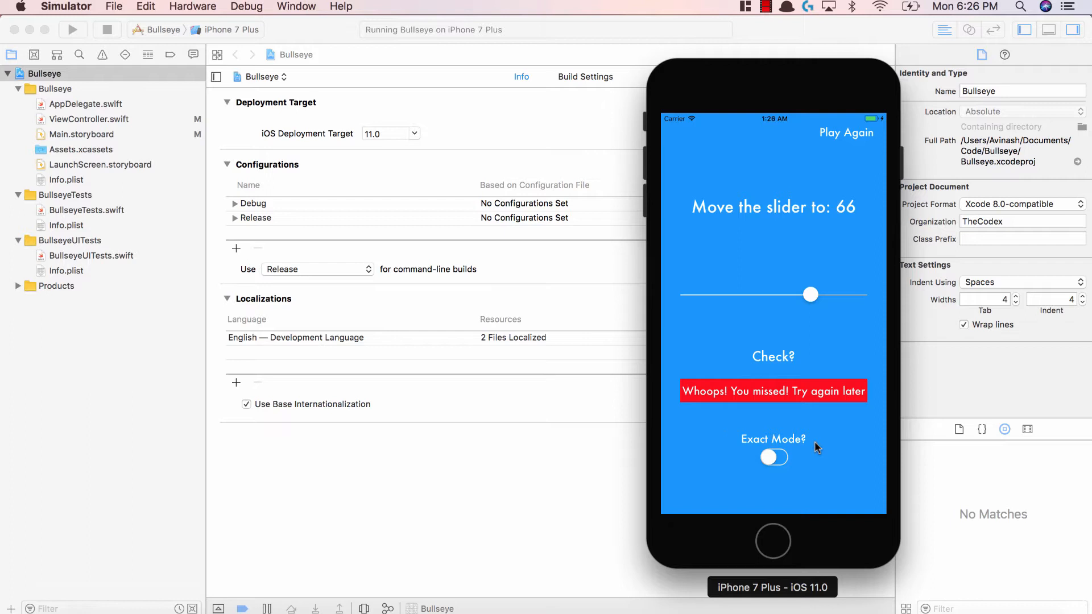
pyautogui.moveTo(807, 441)
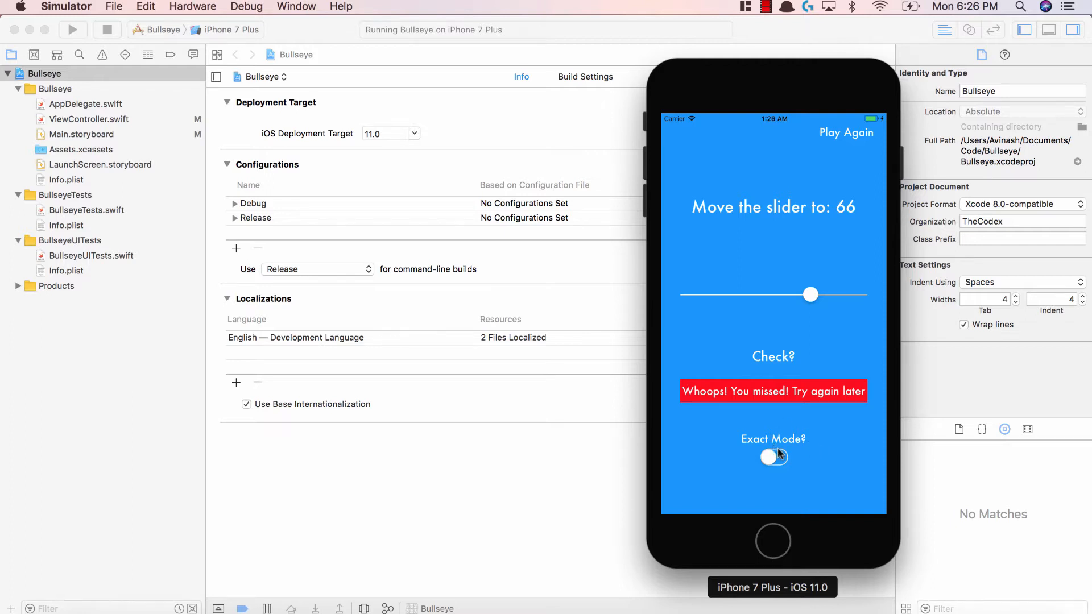
pyautogui.moveTo(815, 318)
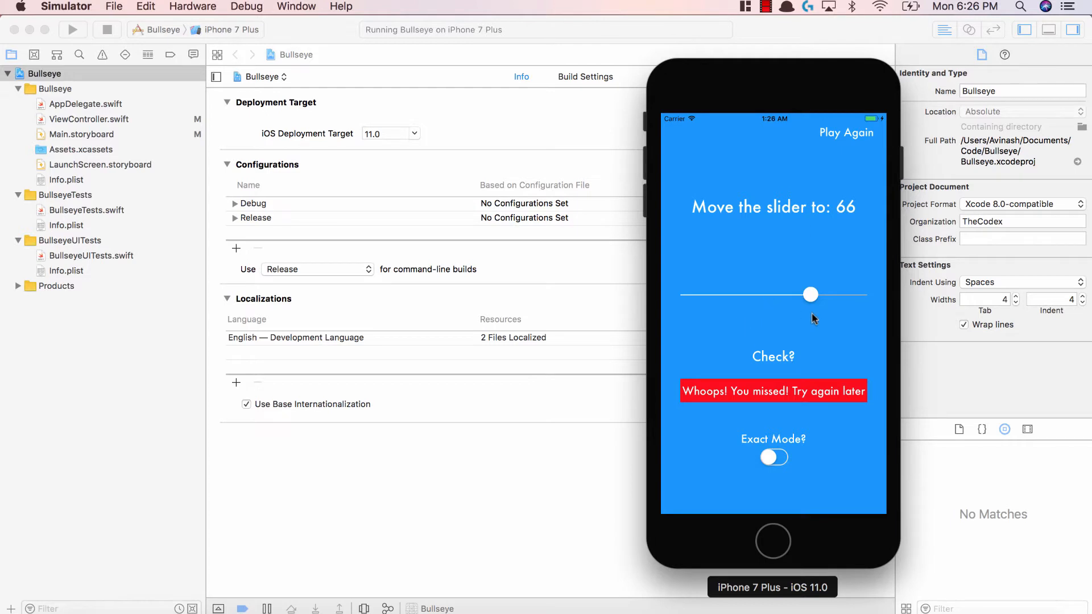
pyautogui.moveTo(817, 311)
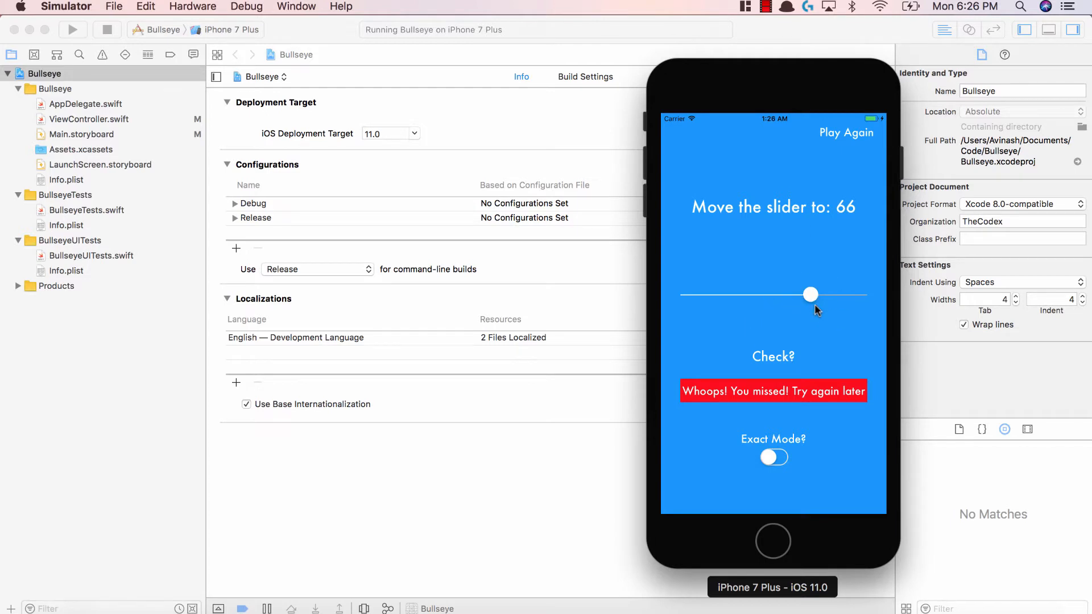
pyautogui.moveTo(826, 321)
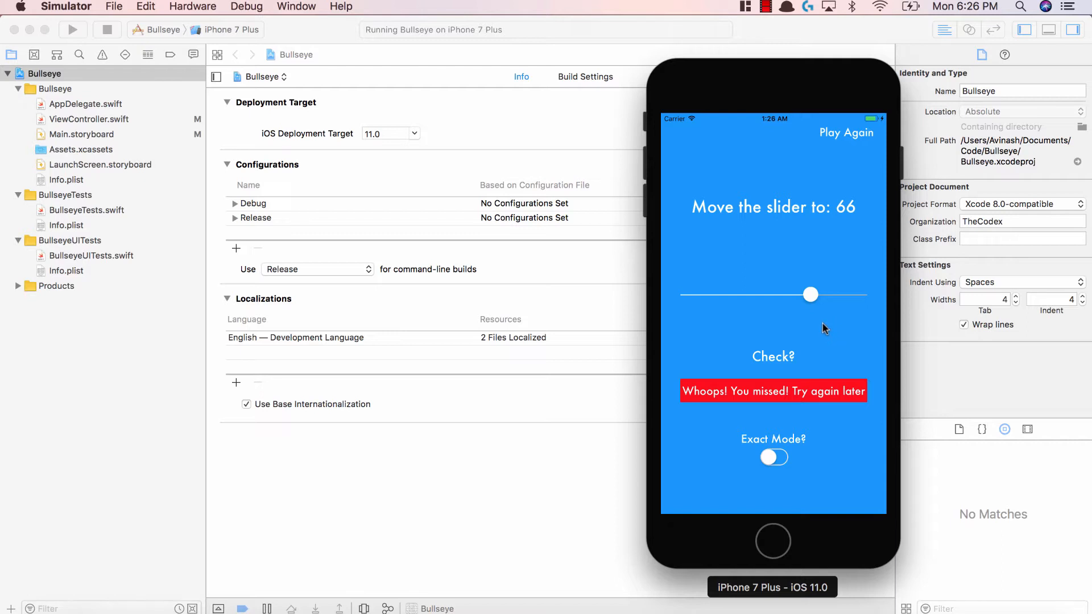
pyautogui.moveTo(815, 328)
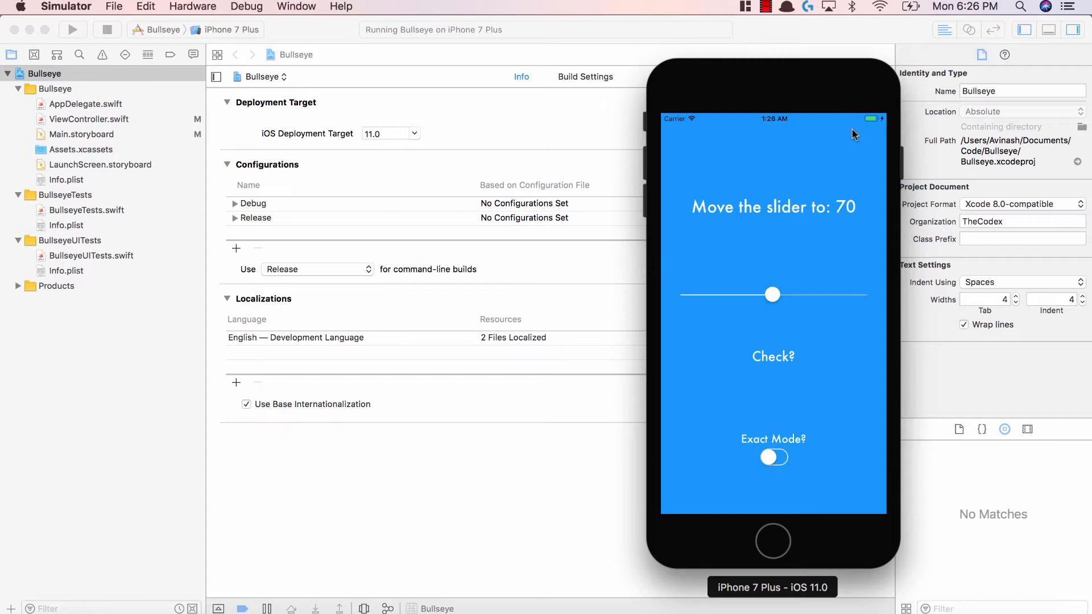
# Step: Guess at target 70, get the miss, and start a new round
pyautogui.moveTo(772, 294); pyautogui.dragTo(802, 294)
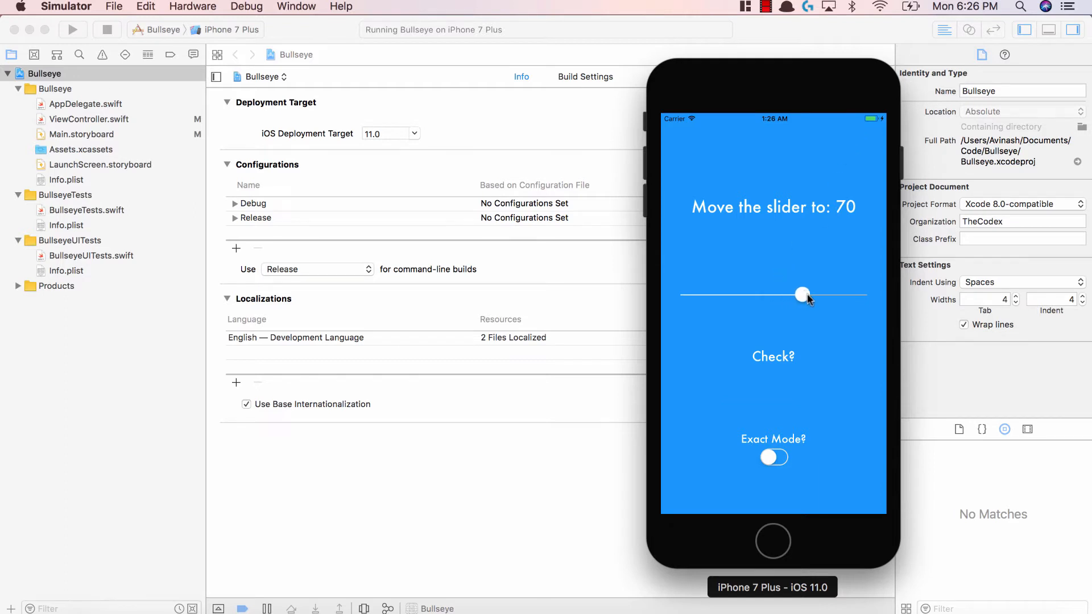
pyautogui.click(772, 356)
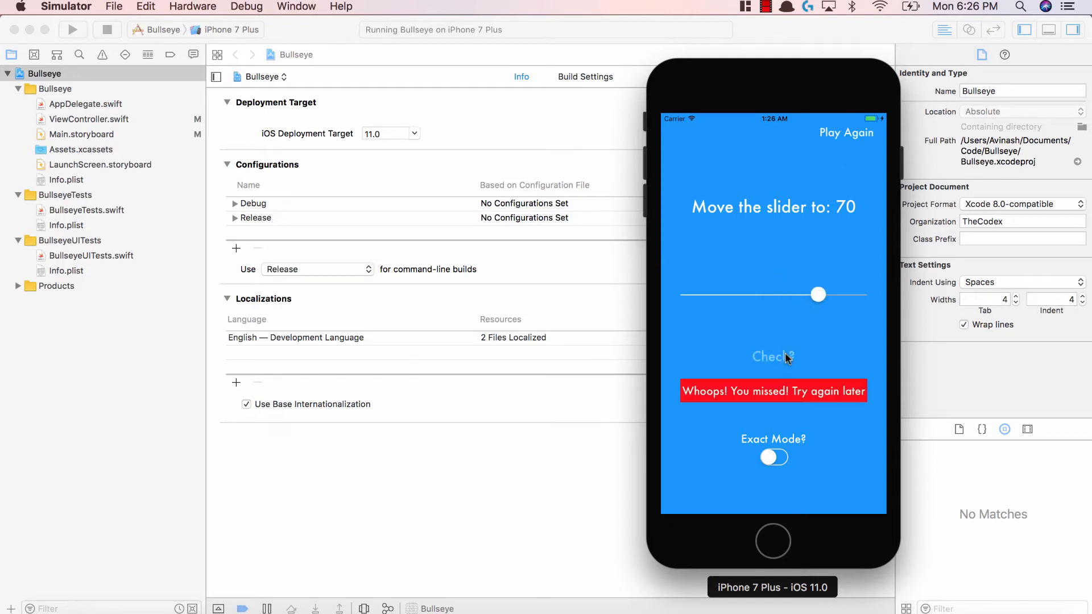
pyautogui.moveTo(818, 293); pyautogui.dragTo(771, 294)
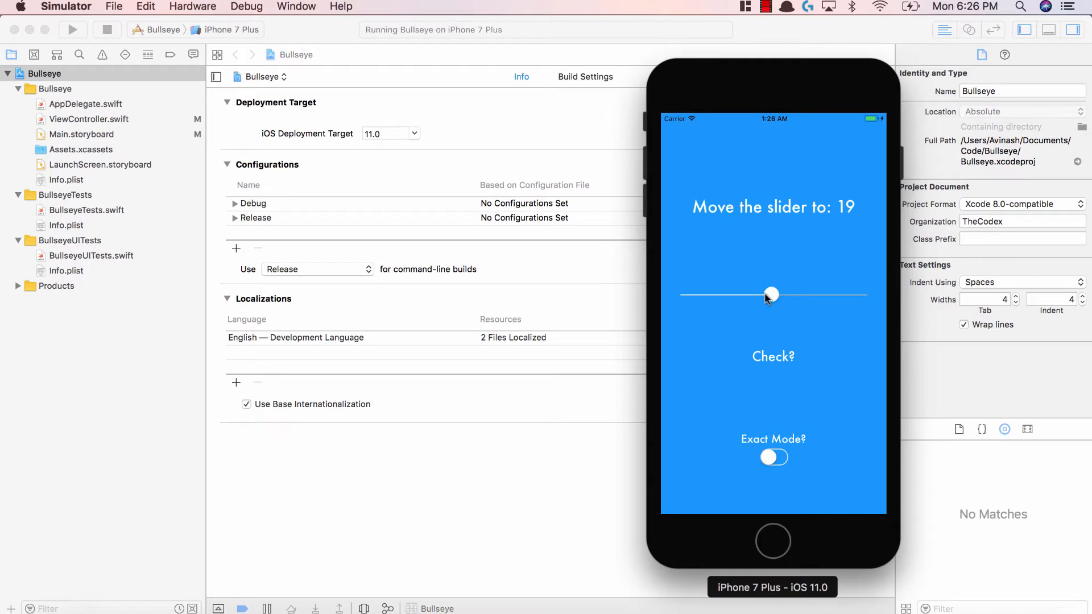
# Step: Slide the guess far left to 19 and check it, landing a Bullseye
pyautogui.moveTo(771, 295); pyautogui.dragTo(726, 295)
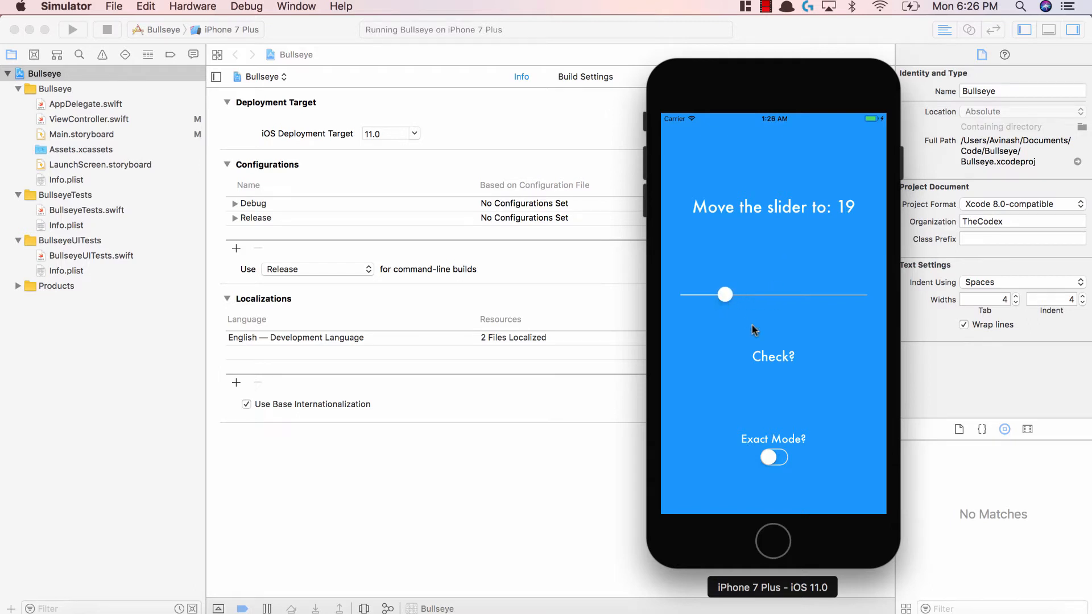
pyautogui.click(774, 356)
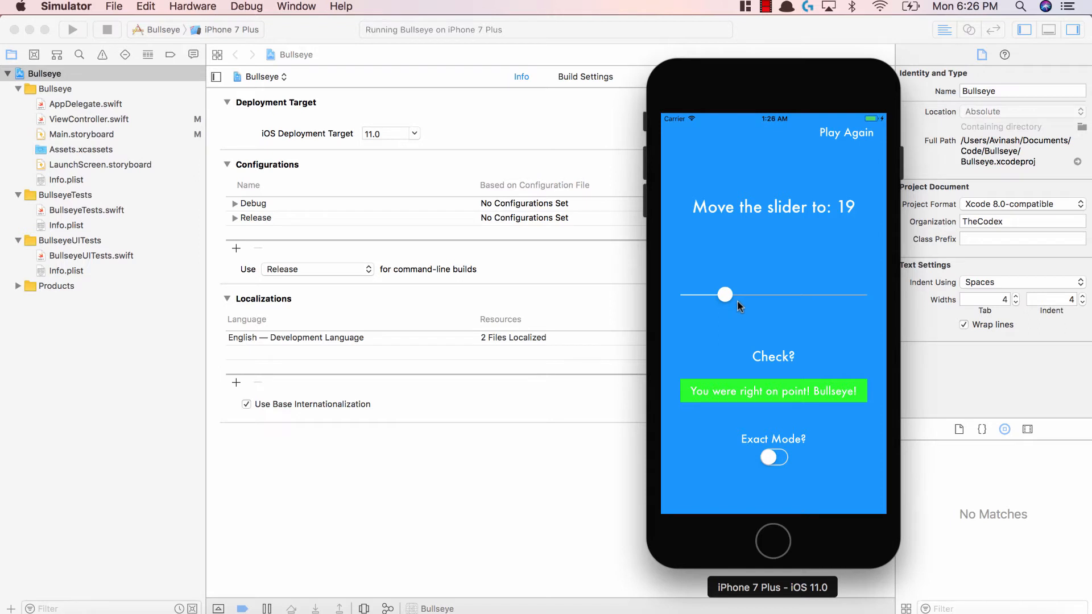
pyautogui.moveTo(744, 397)
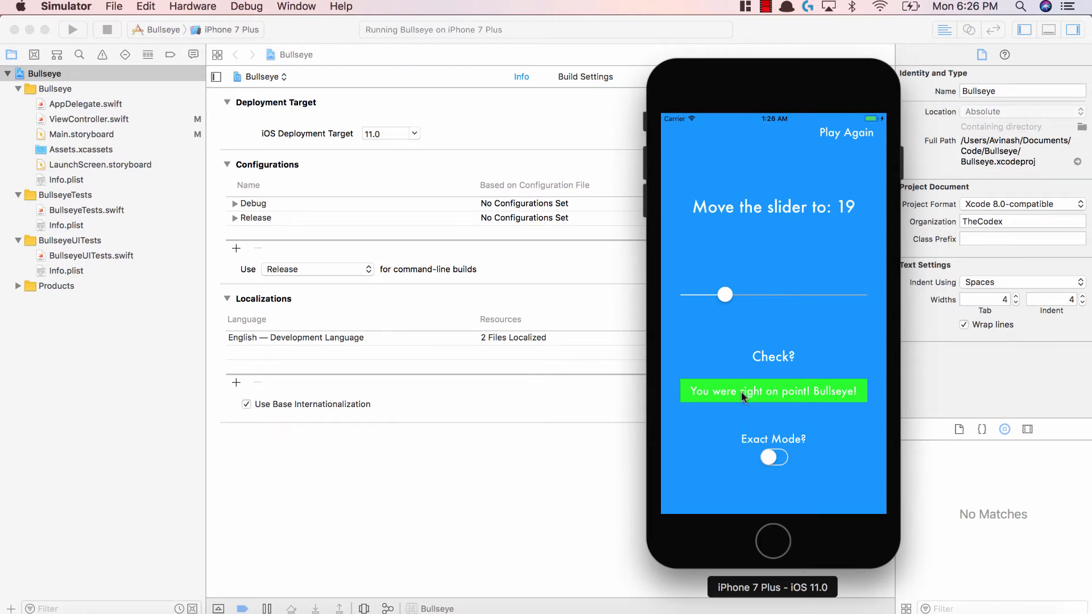
pyautogui.moveTo(799, 388)
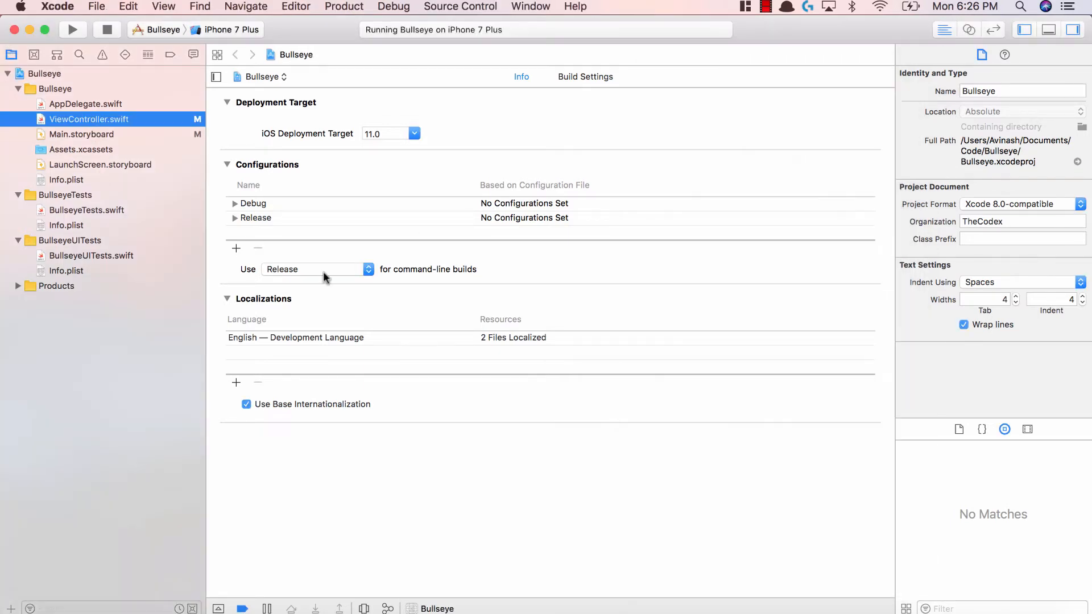
# Step: Review the checkValue logic in ViewController.swift, then show Main.storyboard
pyautogui.click(89, 120)
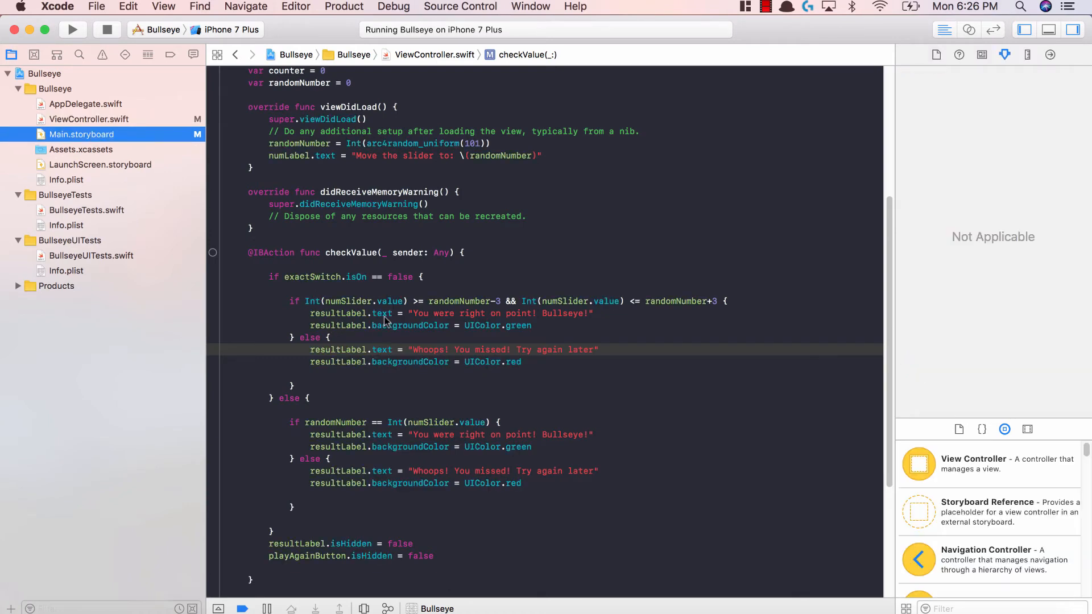
pyautogui.click(80, 134)
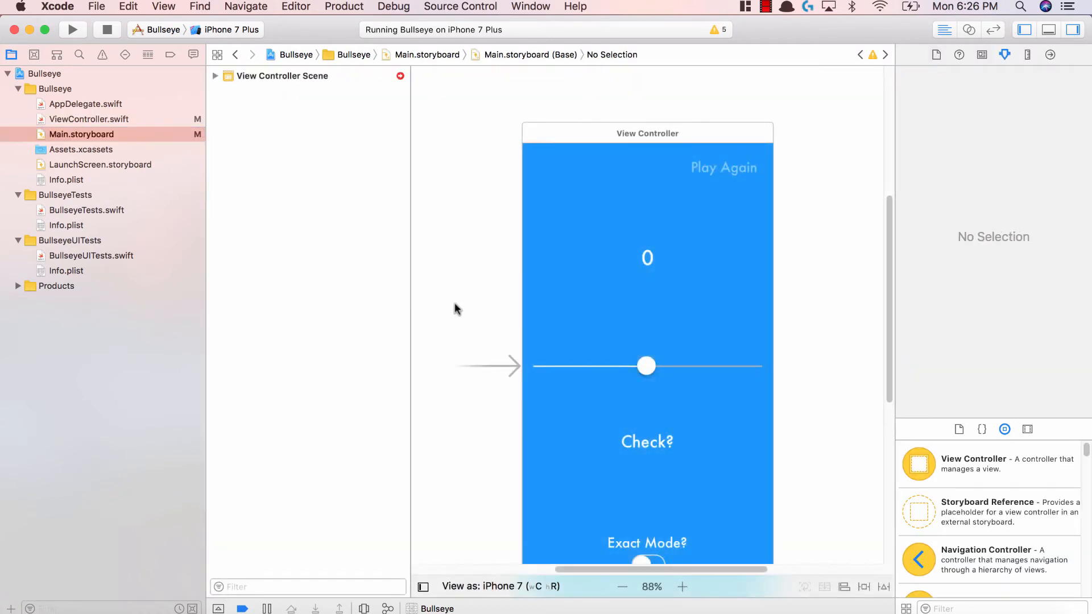
pyautogui.moveTo(442, 298)
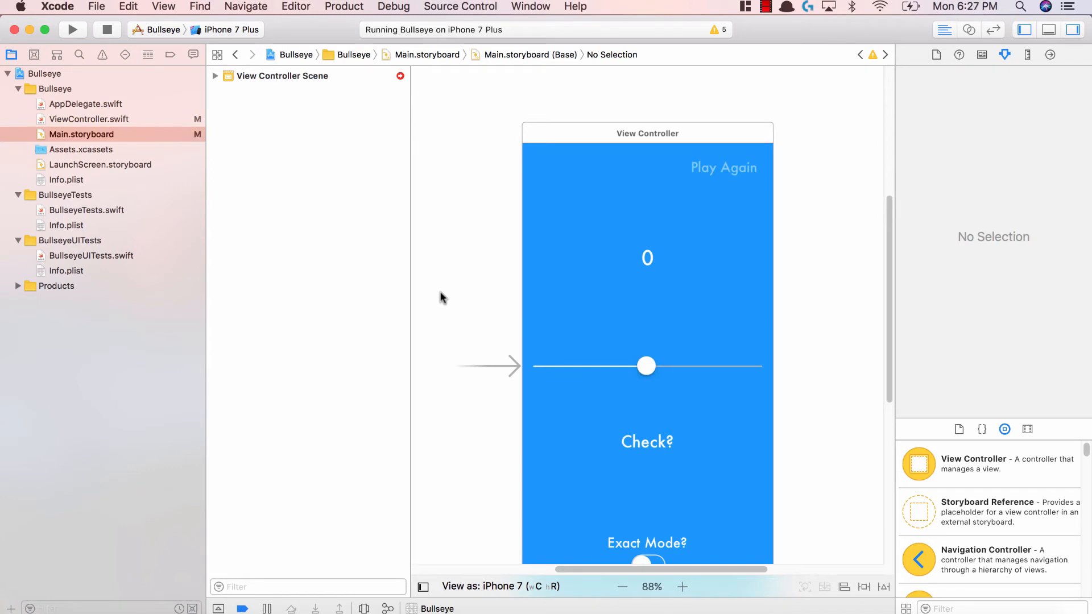
pyautogui.moveTo(433, 305)
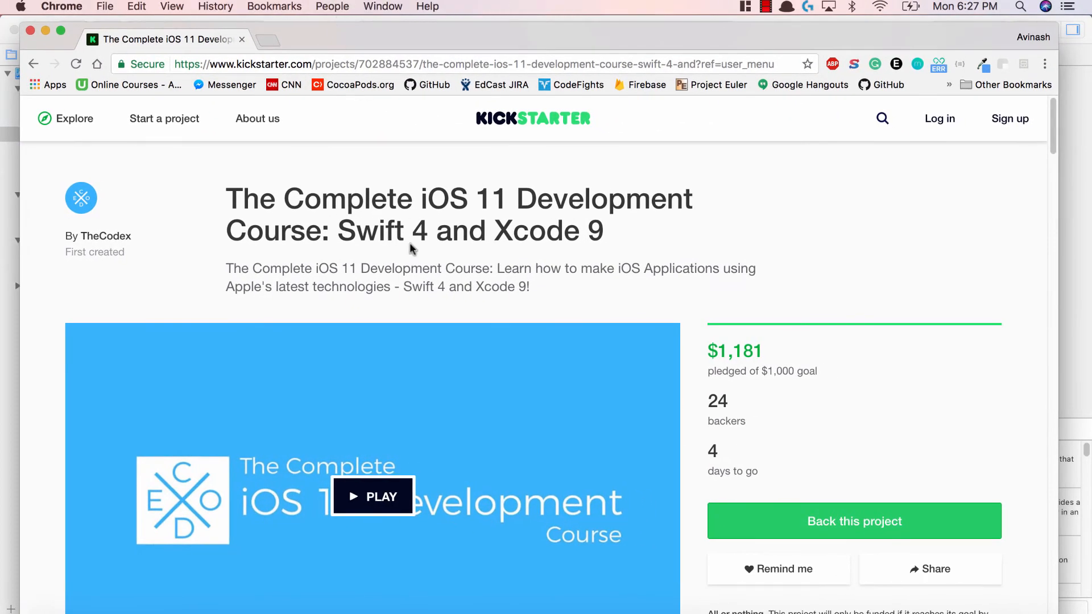
# Step: Scroll down the Kickstarter page for The Complete iOS 11 Development Course
pyautogui.scroll(-3)
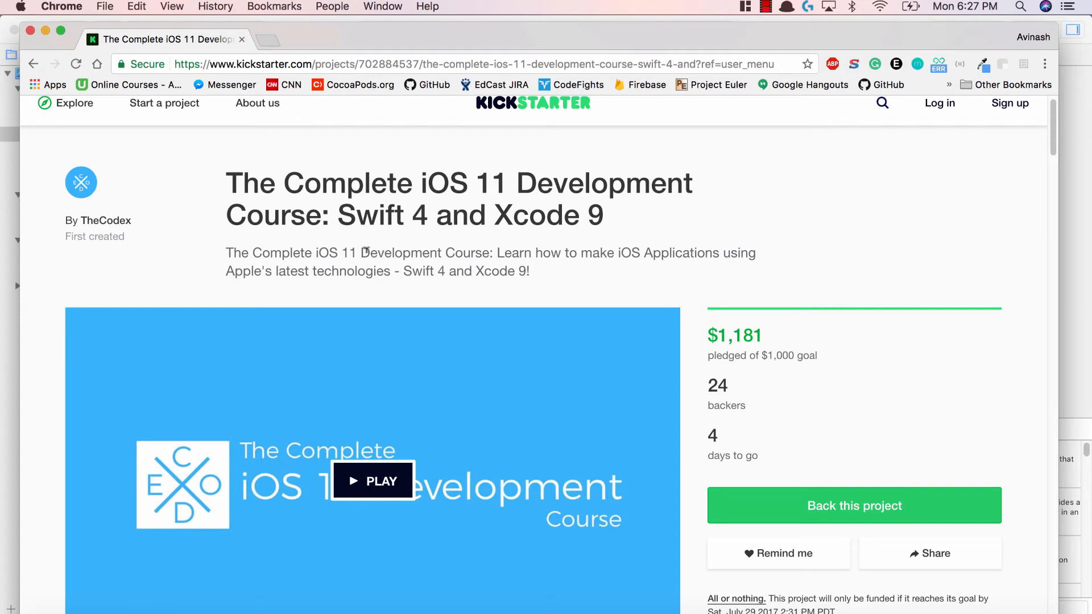
pyautogui.scroll(-3)
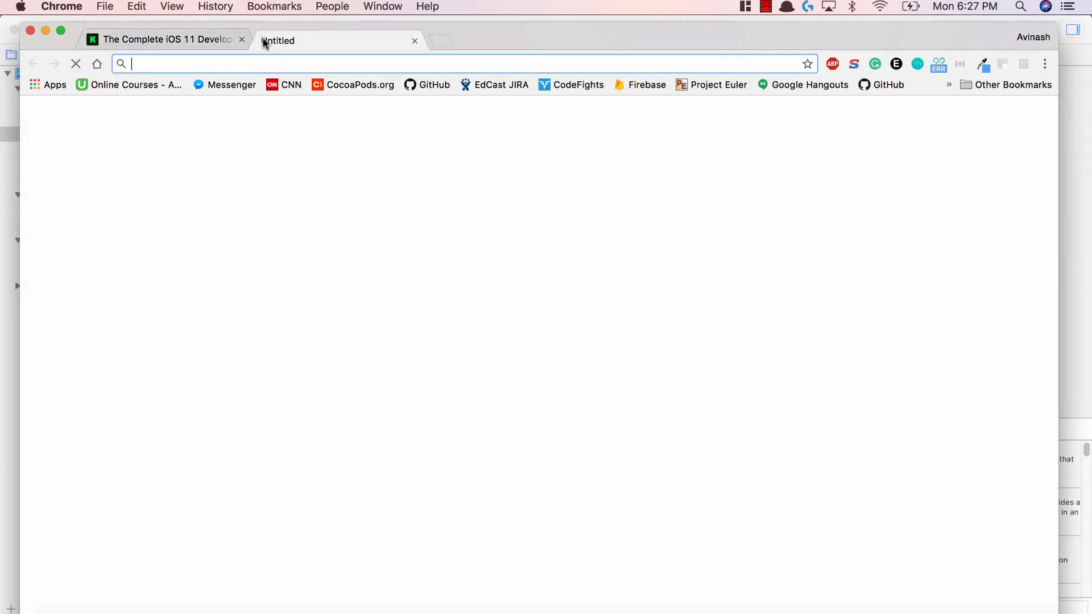
# Step: Search 'udemy aiv' and open the instructor's Udemy profile from the results
pyautogui.write('udemy')
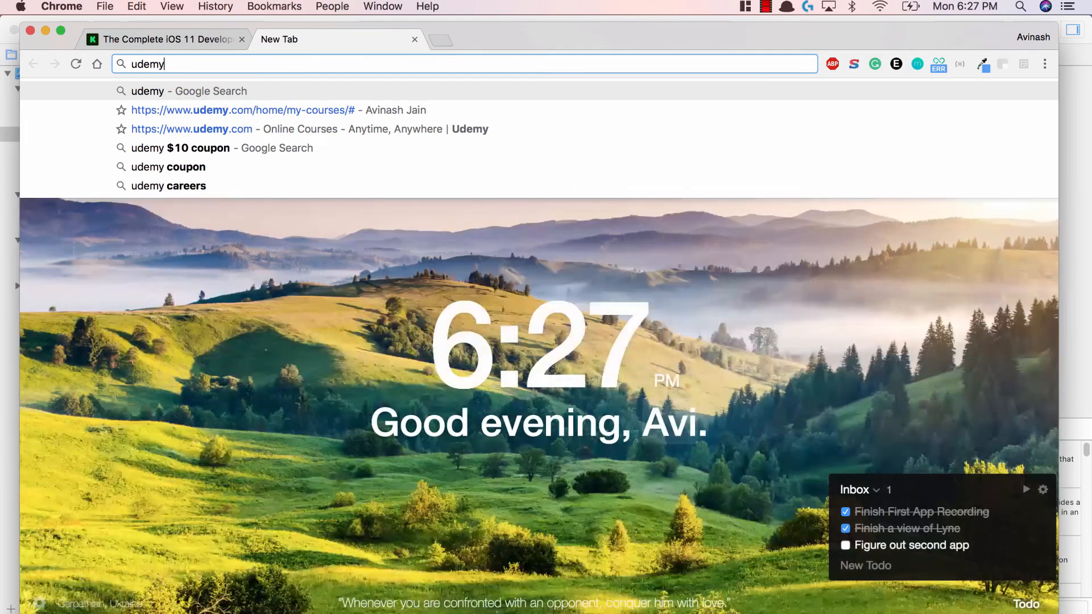
pyautogui.write('aiv')
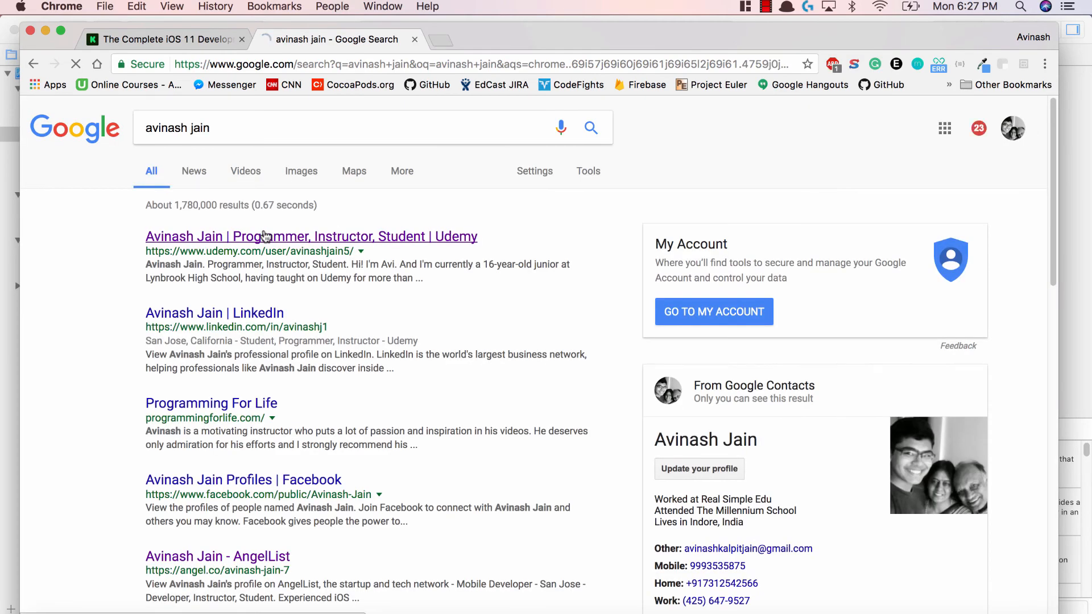
pyautogui.click(310, 237)
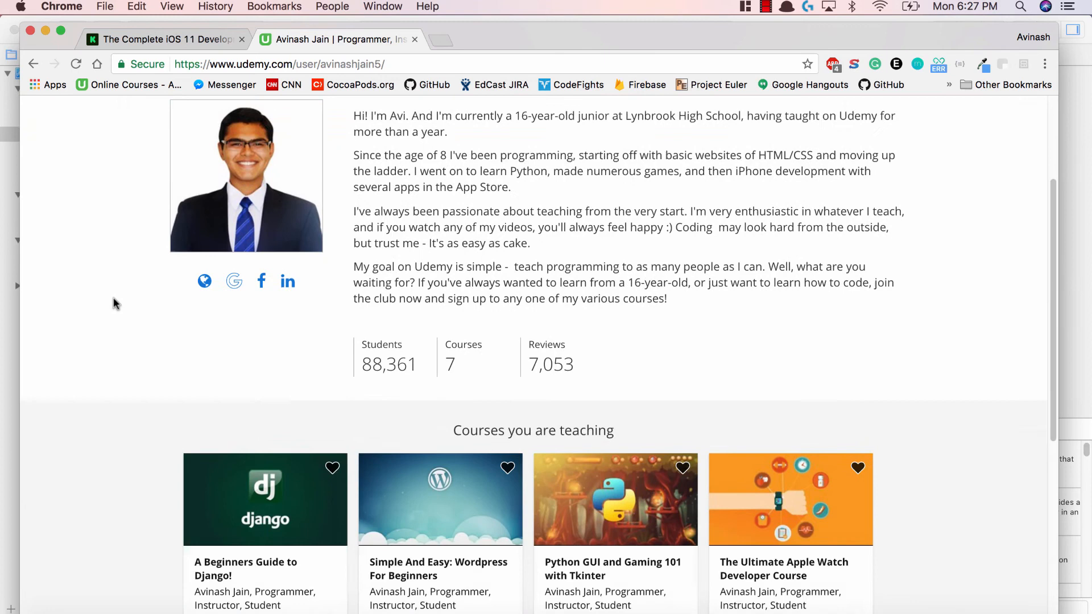
# Step: Scroll the Udemy profile to the seven taught courses with their prices
pyautogui.scroll(-3)
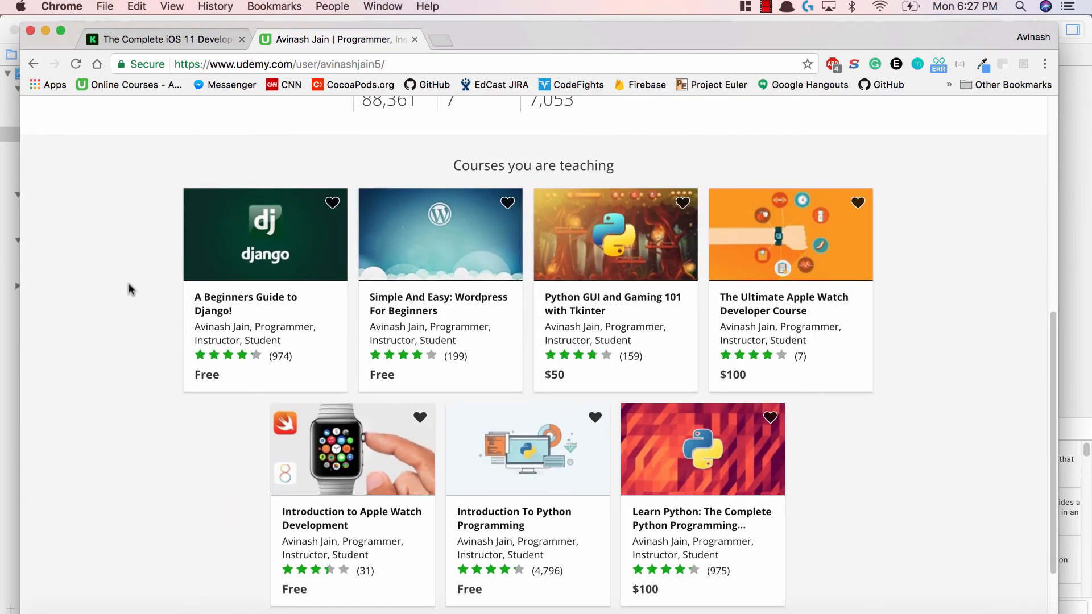
pyautogui.moveTo(118, 310)
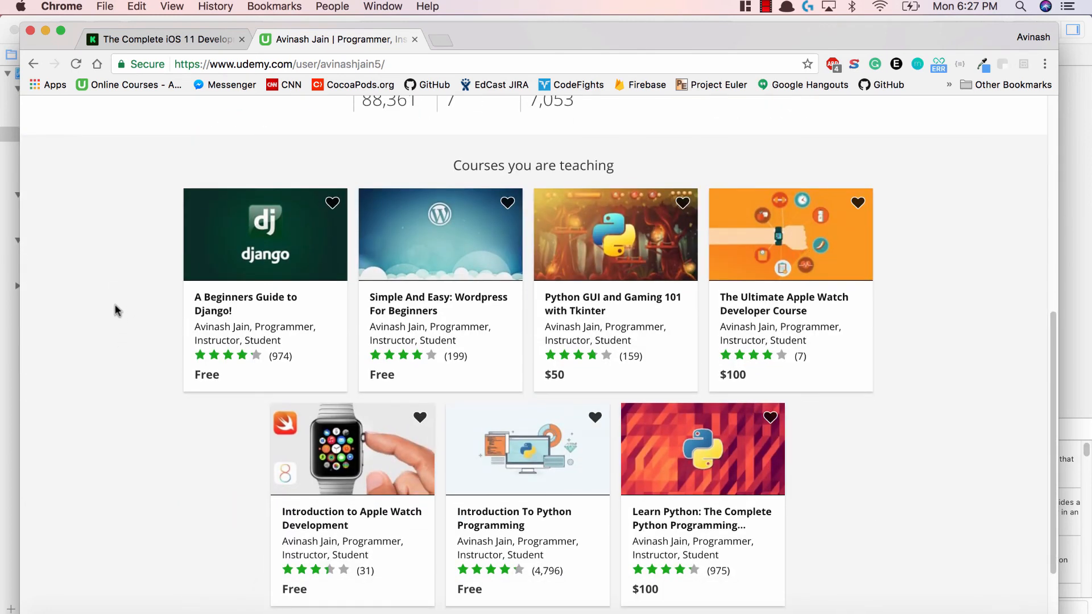
pyautogui.moveTo(127, 355)
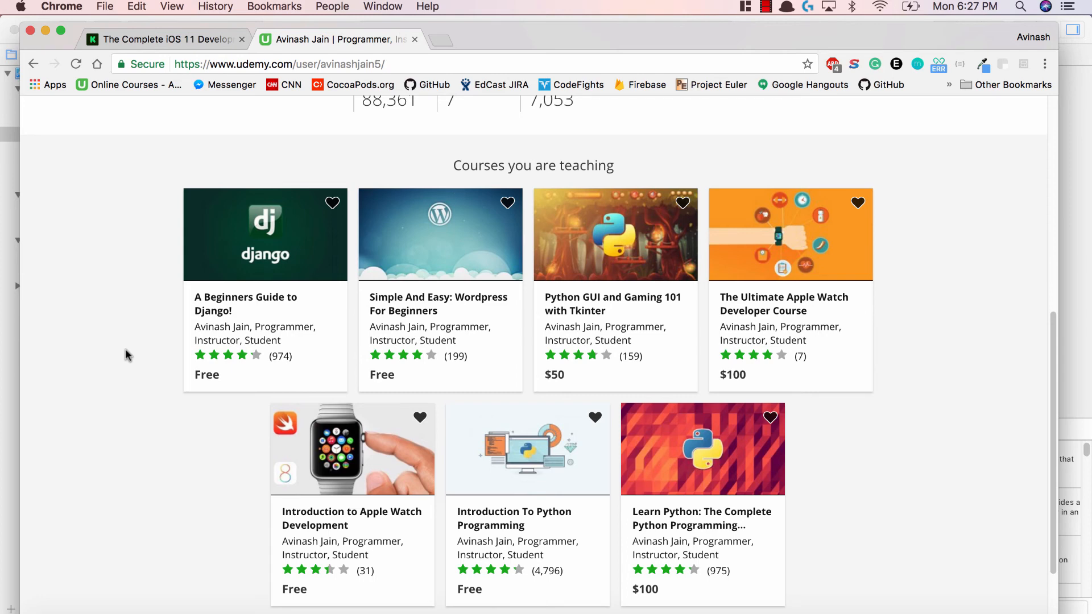
pyautogui.scroll(-3)
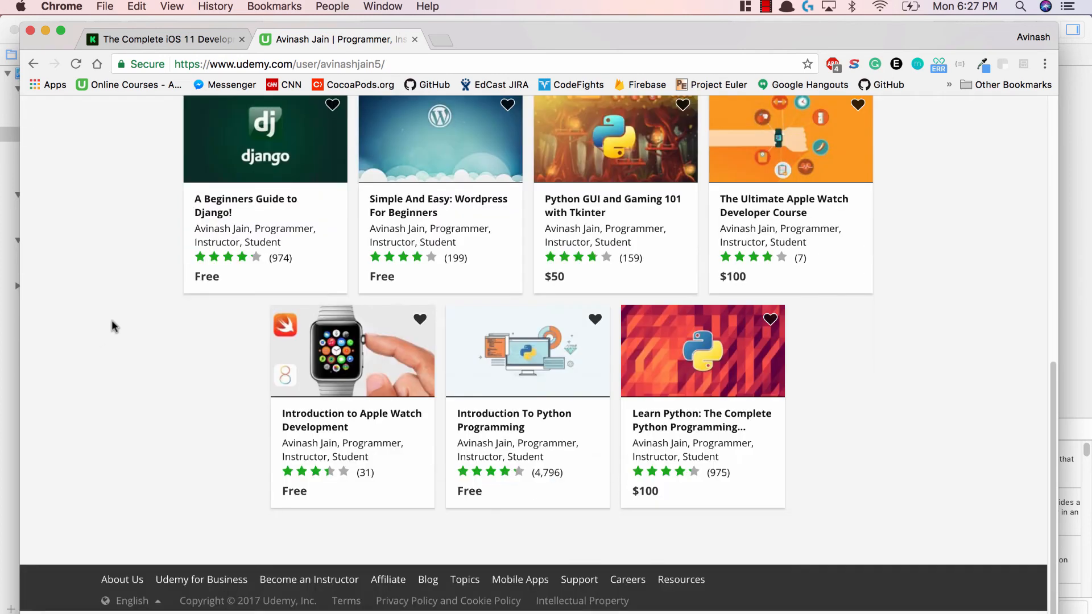
pyautogui.moveTo(117, 322)
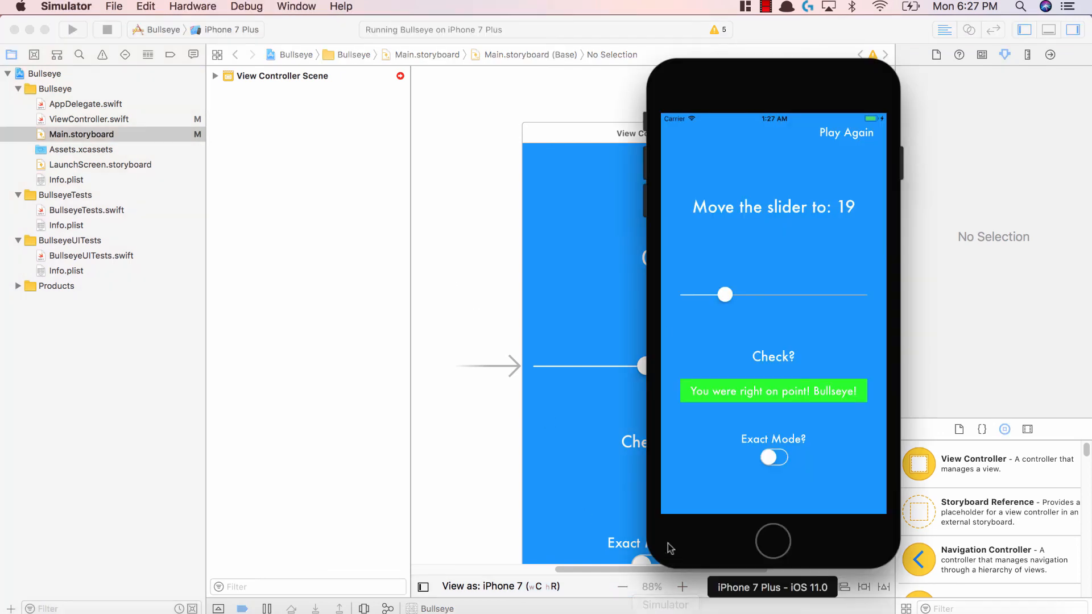
pyautogui.moveTo(661, 586)
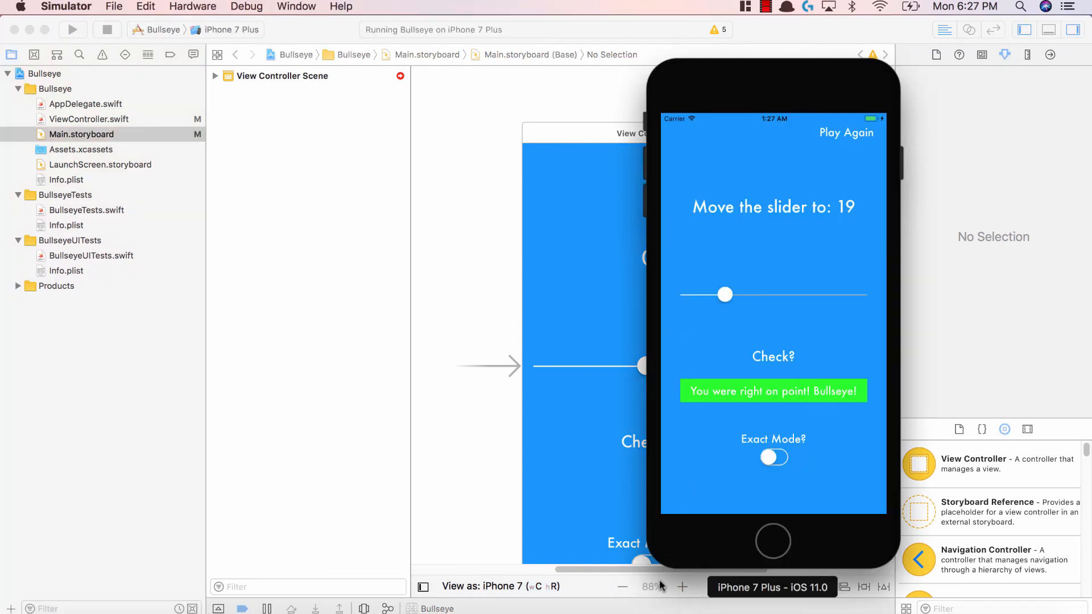
pyautogui.moveTo(718, 352)
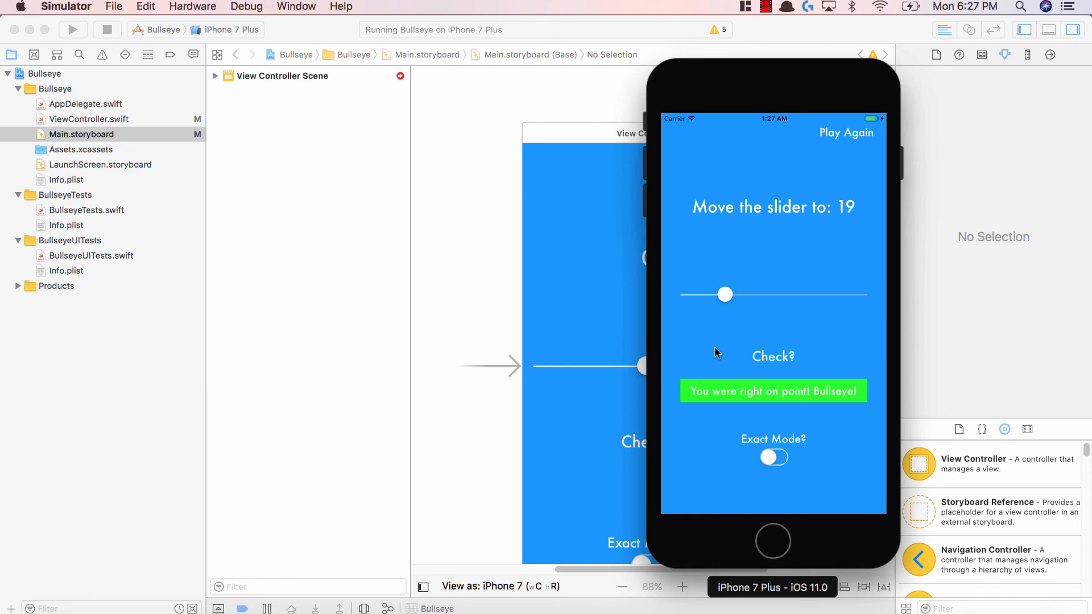